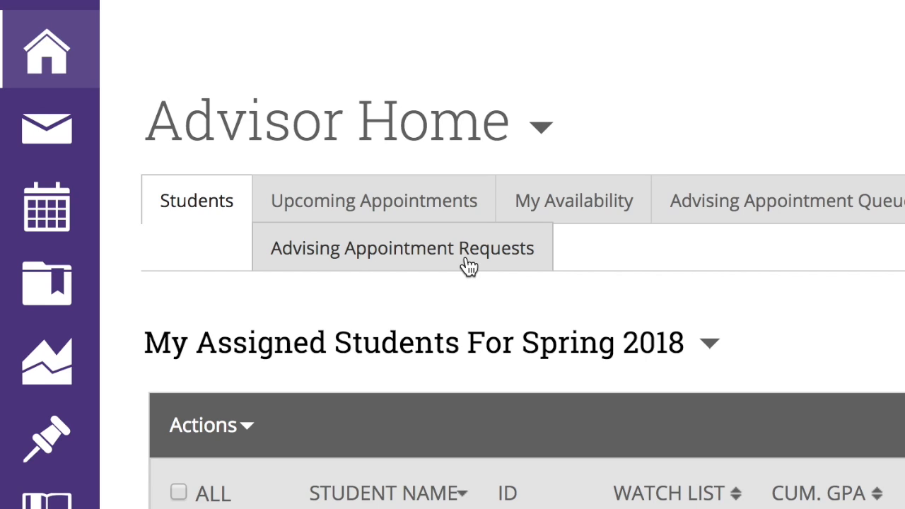
mouse_move(46, 212)
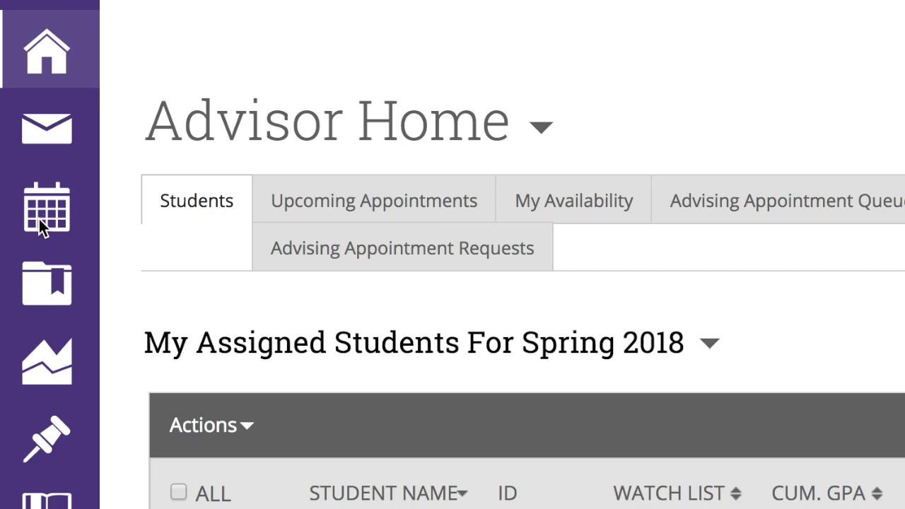
mouse_move(45, 207)
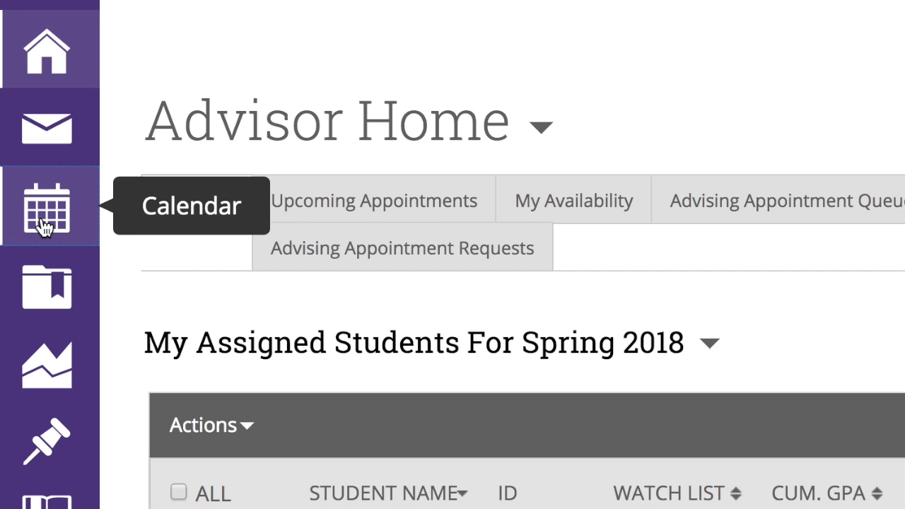
Step: Show the My Calendar Subscriptions tab listing Calendar and Free/Busy Integration options
left_click(45, 206)
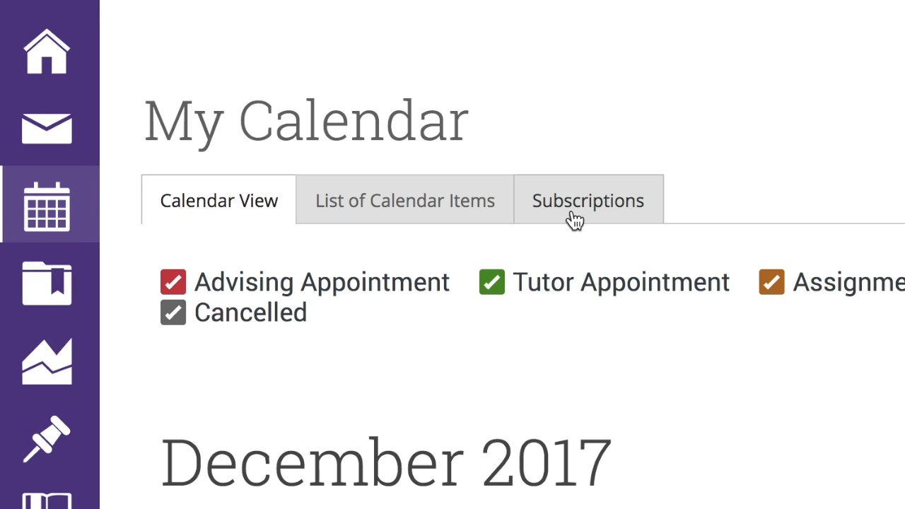
left_click(589, 201)
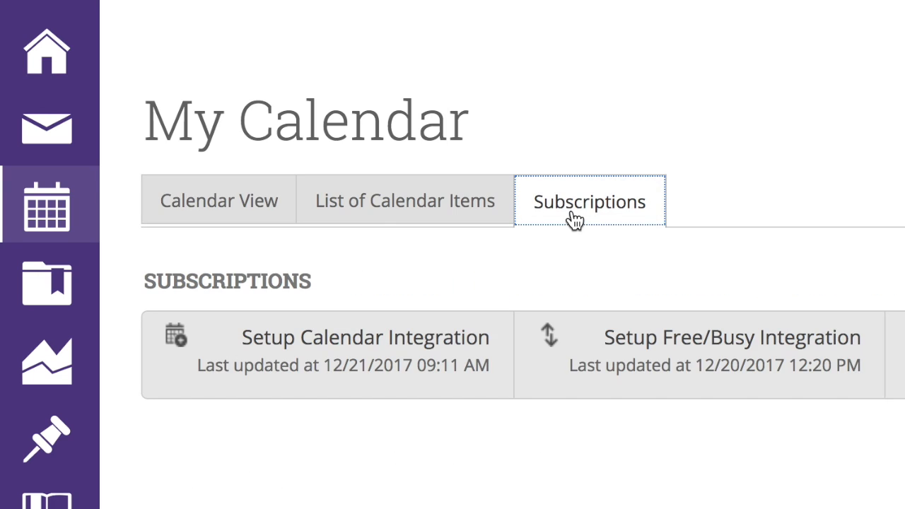
mouse_move(387, 387)
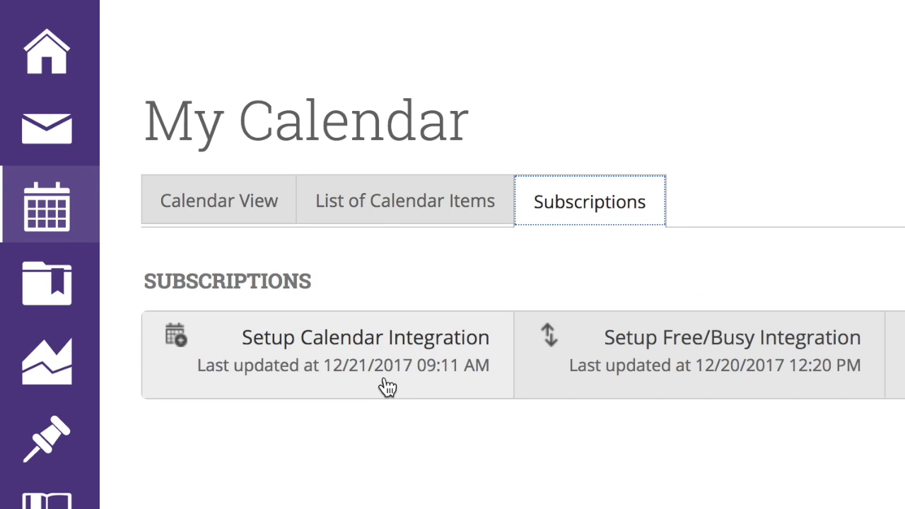
left_click(382, 371)
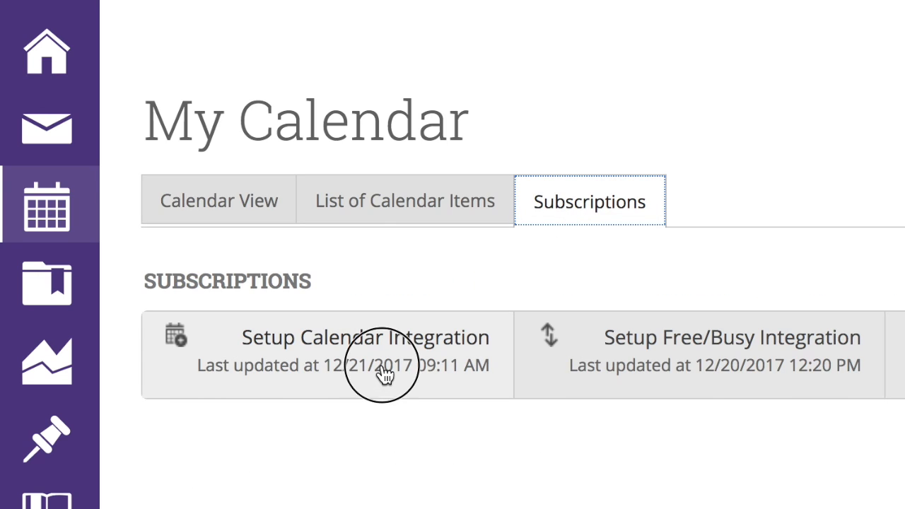
Step: Open Setup Calendar Integration and select the full webcal subscription link for copying
left_click(365, 336)
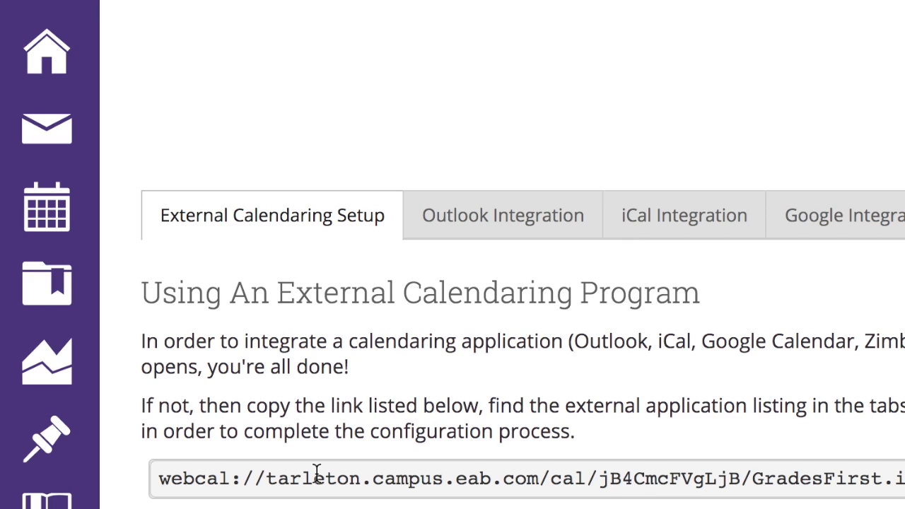
mouse_move(464, 484)
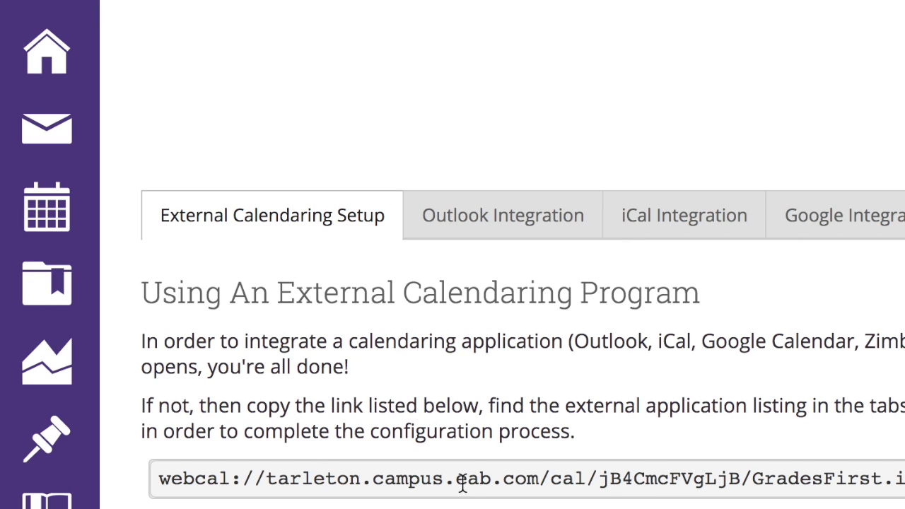
triple_click(459, 478)
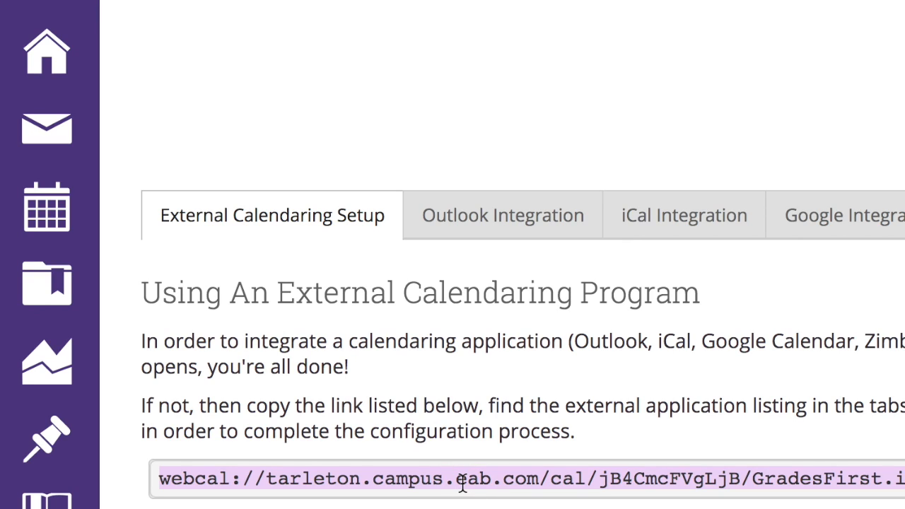
mouse_move(502, 354)
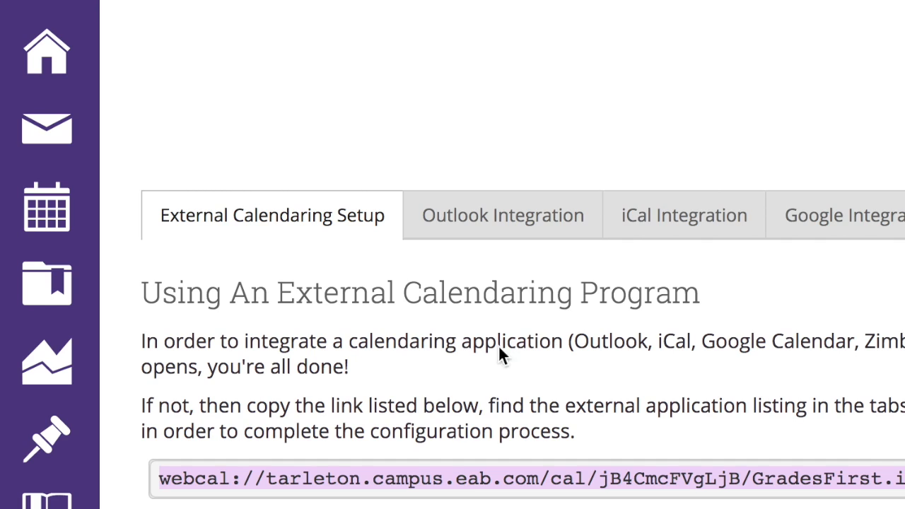
mouse_move(866, 215)
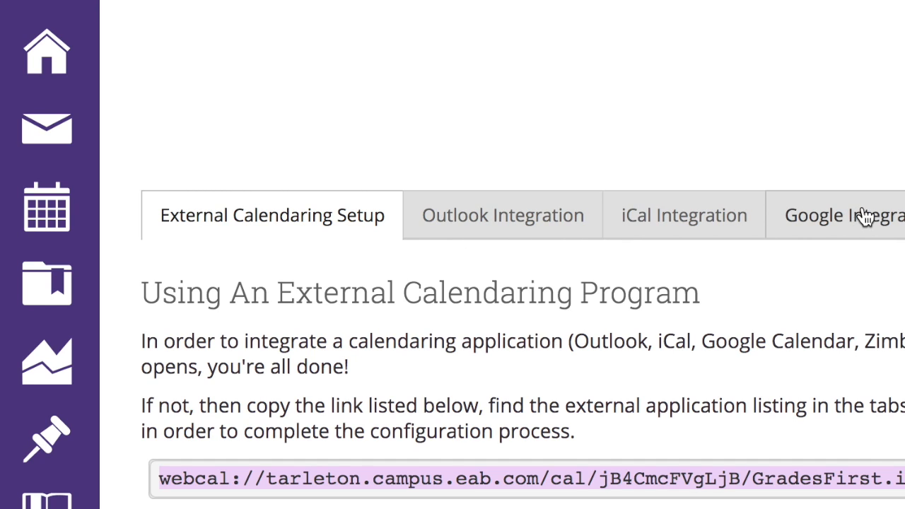
scroll("down", 3)
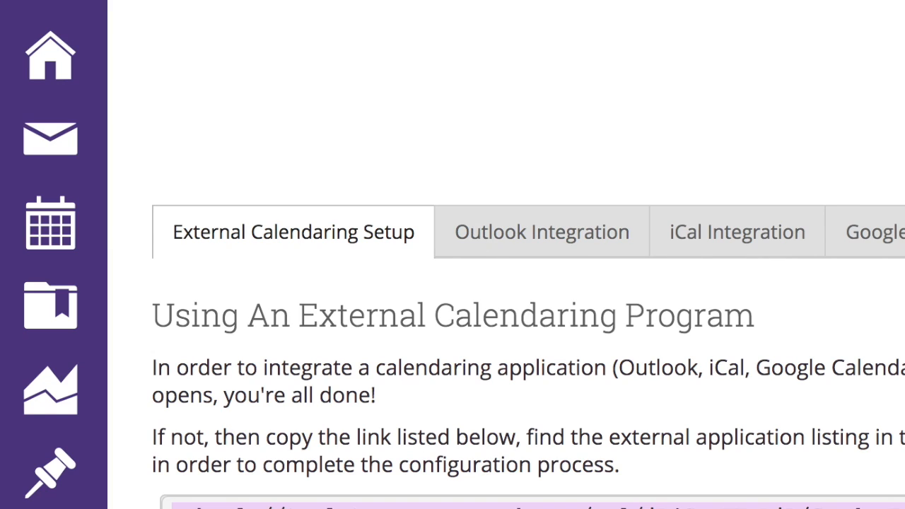
mouse_move(215, 502)
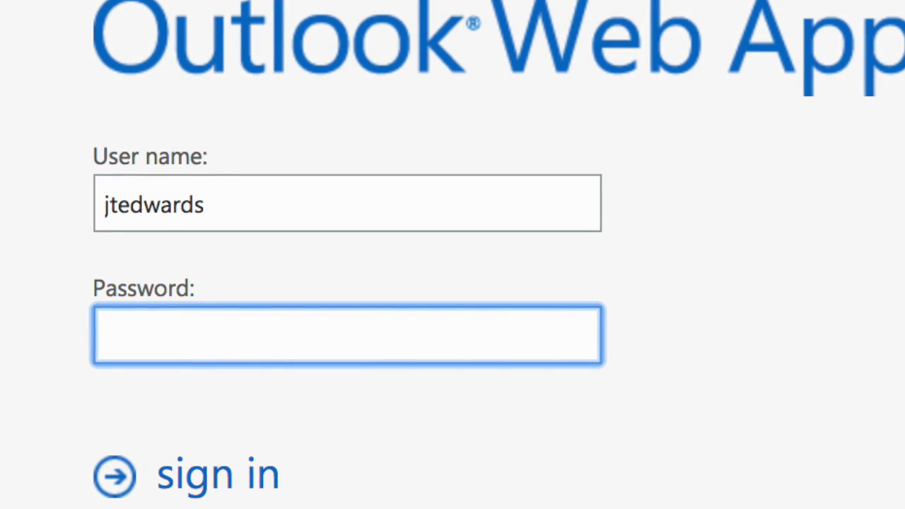
Step: Enter the Outlook Web App user name and move into the Password field
left_click(217, 474)
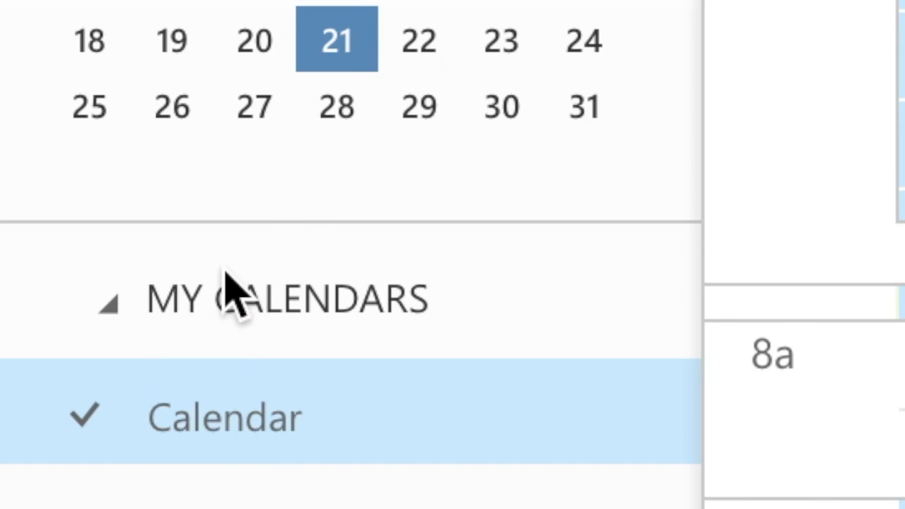
Step: Add the GradesFirst webcal link as a new calendar under My Calendars
left_click(107, 297)
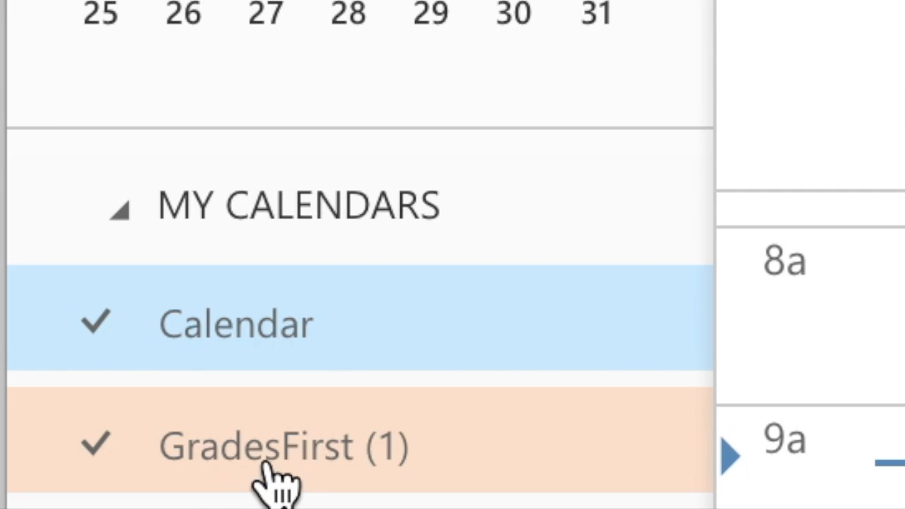
mouse_move(276, 481)
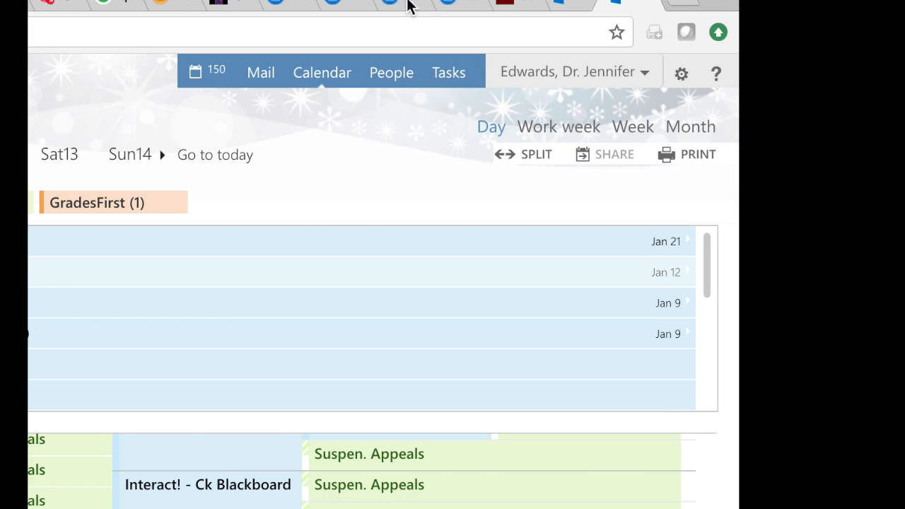
mouse_move(682, 161)
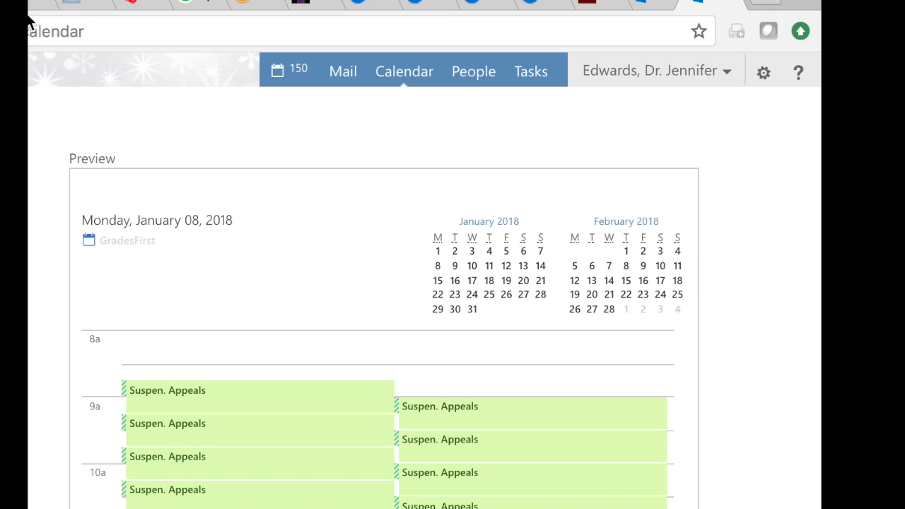
mouse_move(34, 74)
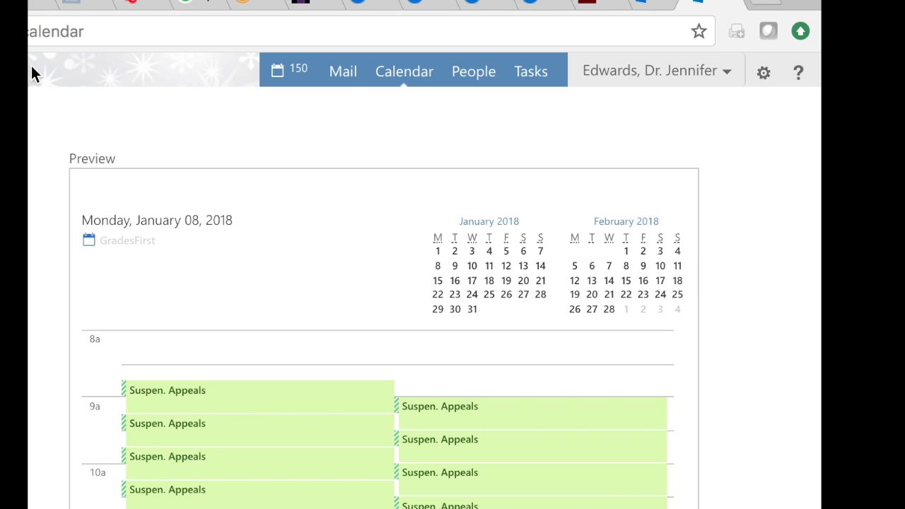
mouse_move(373, 126)
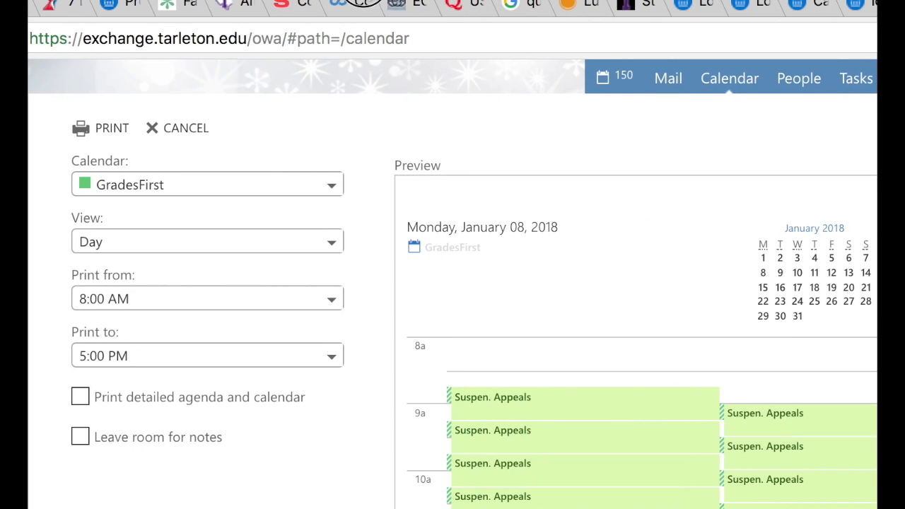
mouse_move(353, 154)
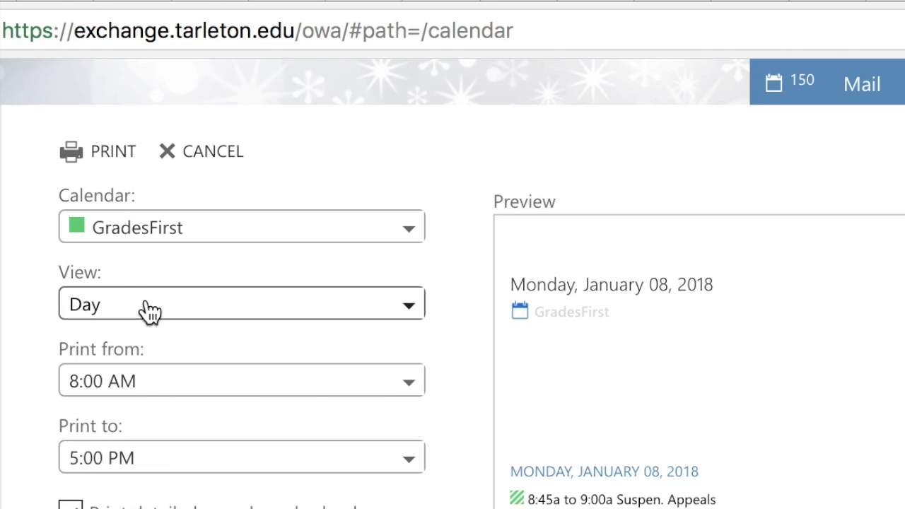
mouse_move(526, 331)
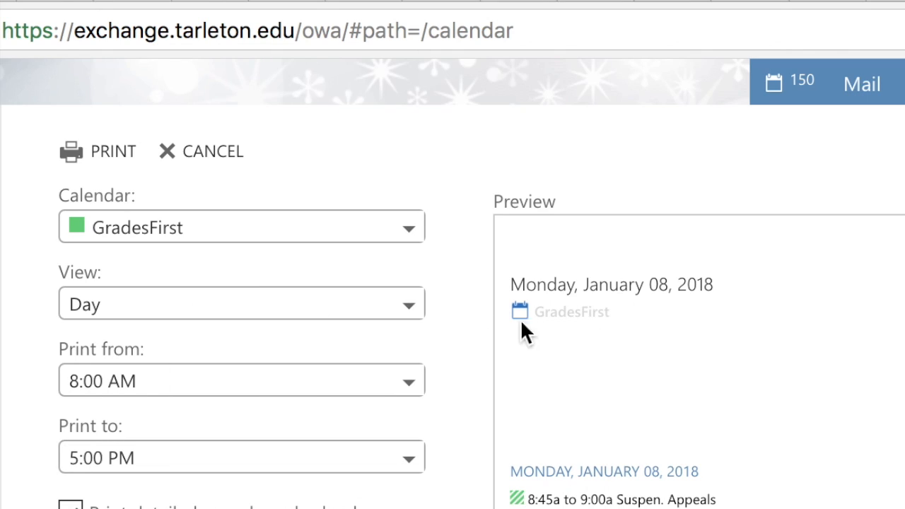